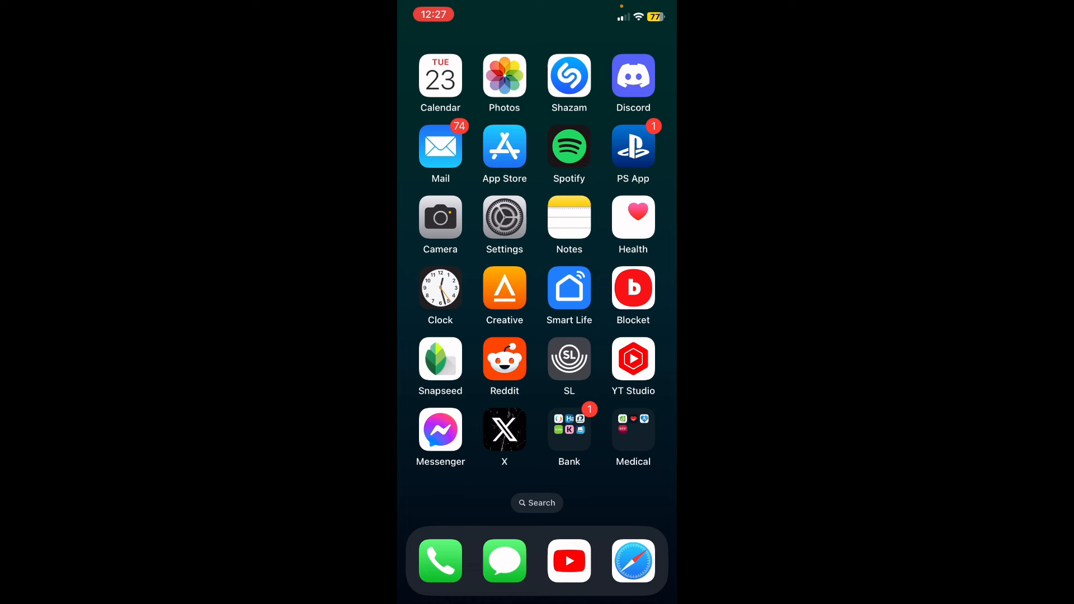
Launch the Creative app, review the Sound Blaster G3 Mixer levels, and return to the device overview
click(505, 287)
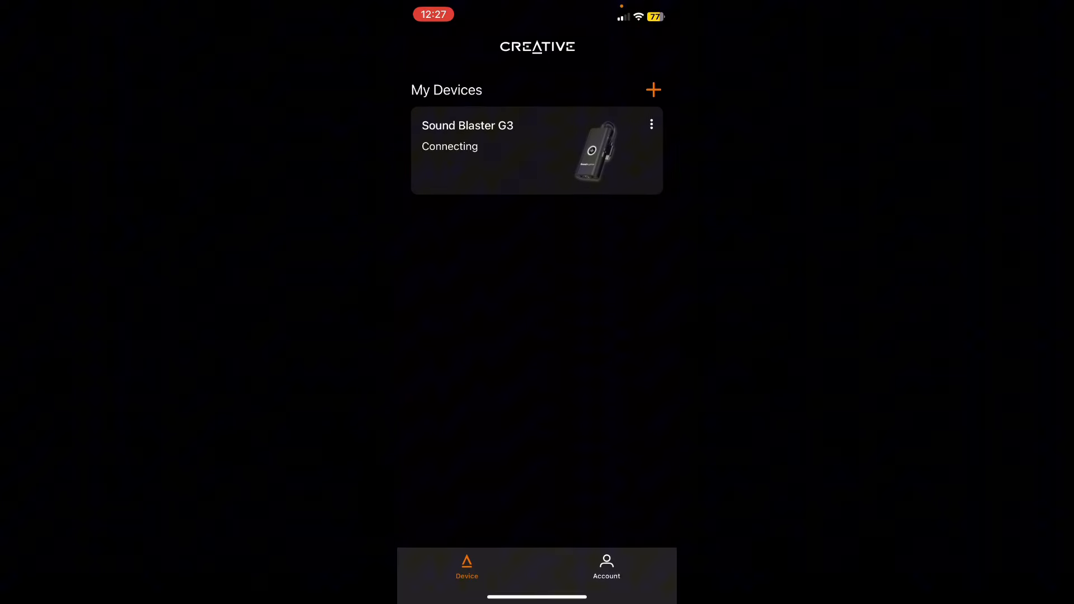
click(536, 150)
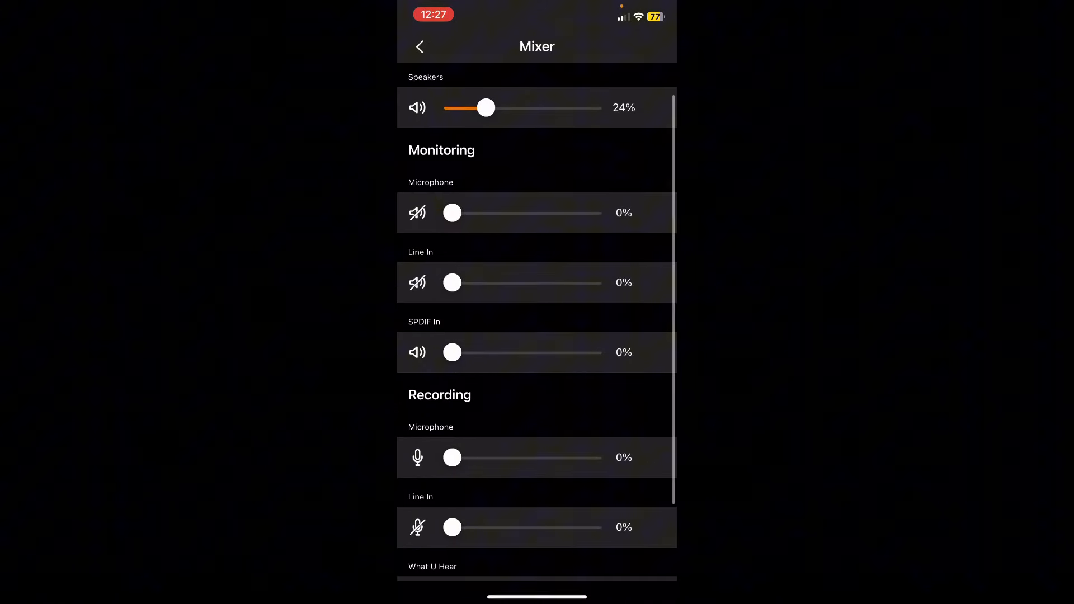
scroll(down, 3)
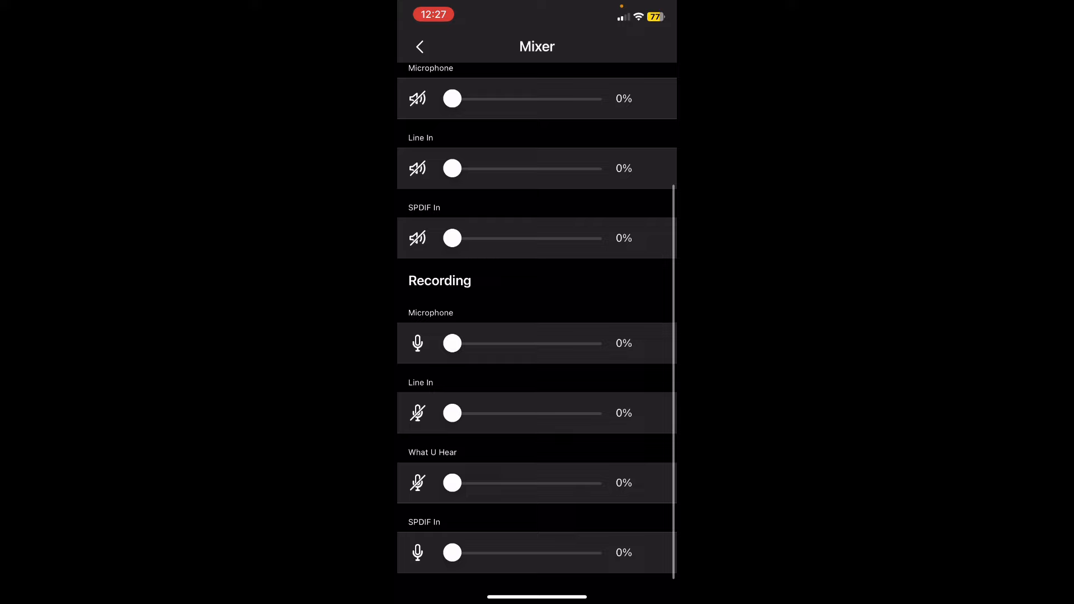
scroll(down, 3)
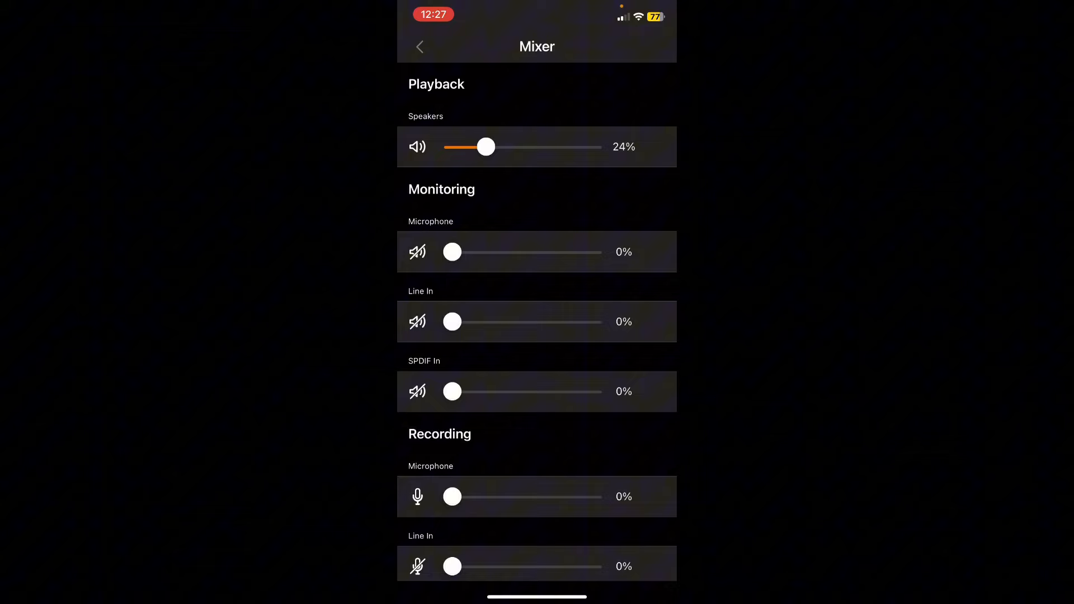
click(419, 47)
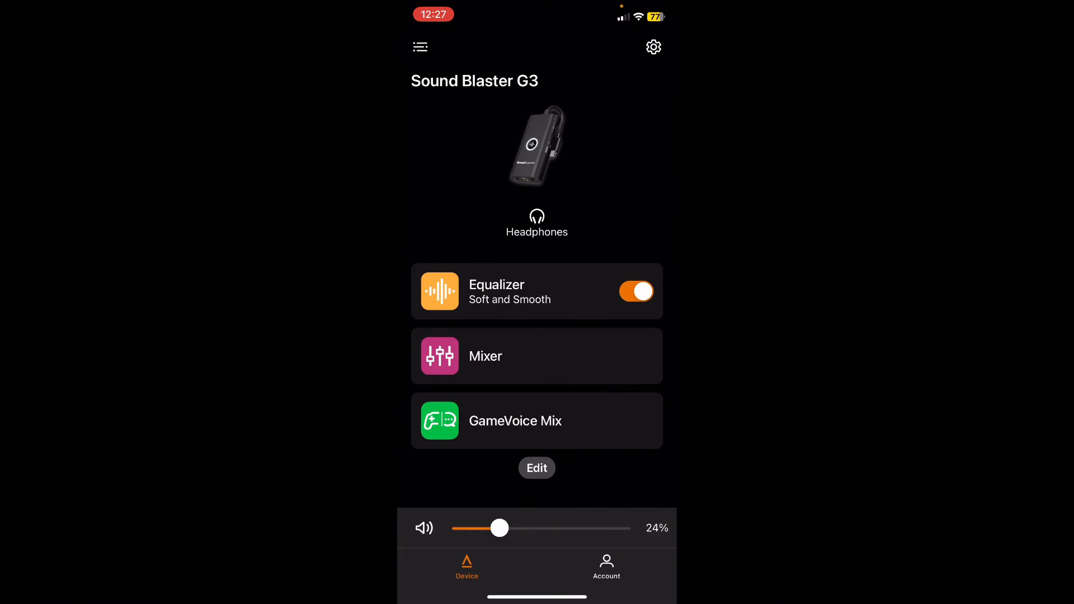
Apply the Warm and Sharp EQ preset to the G3 equalizer
click(536, 291)
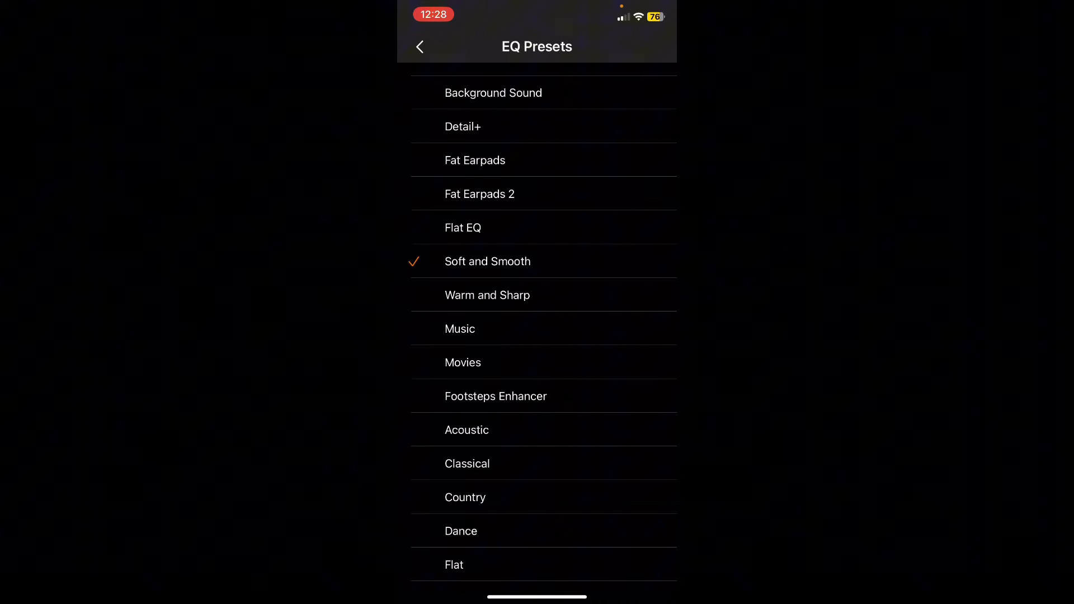
click(487, 295)
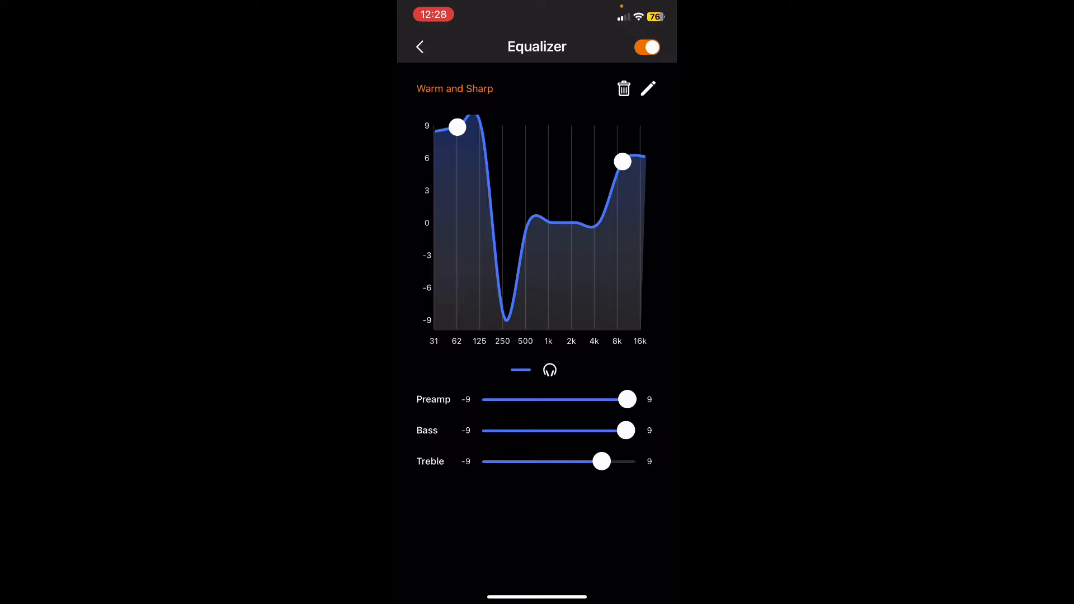
click(420, 47)
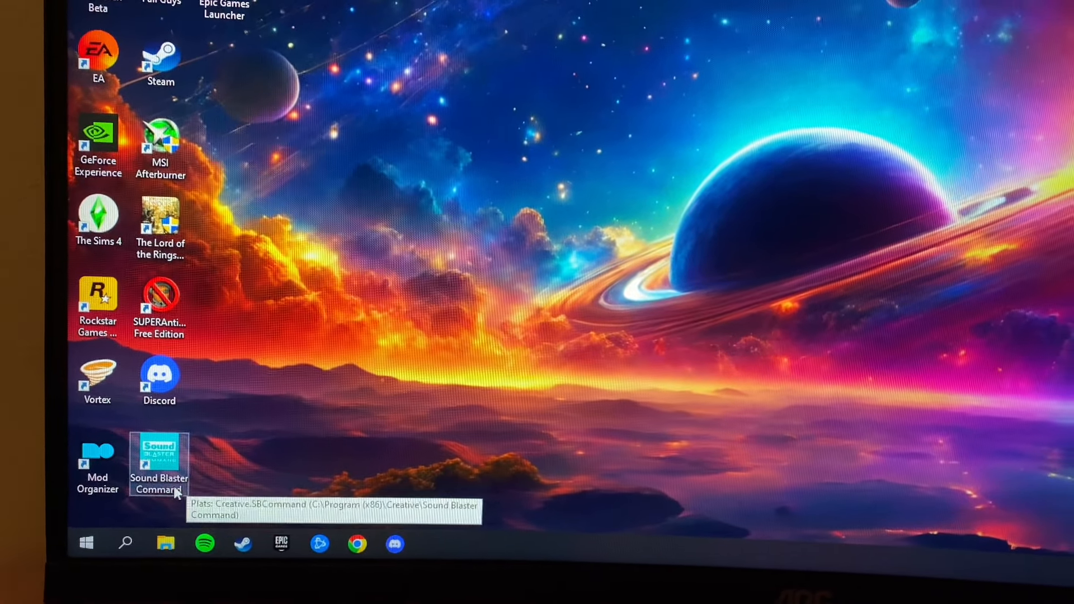
Launch Sound Blaster Command on the PC and show the G6 Playback page with Speakers output
double_click(159, 452)
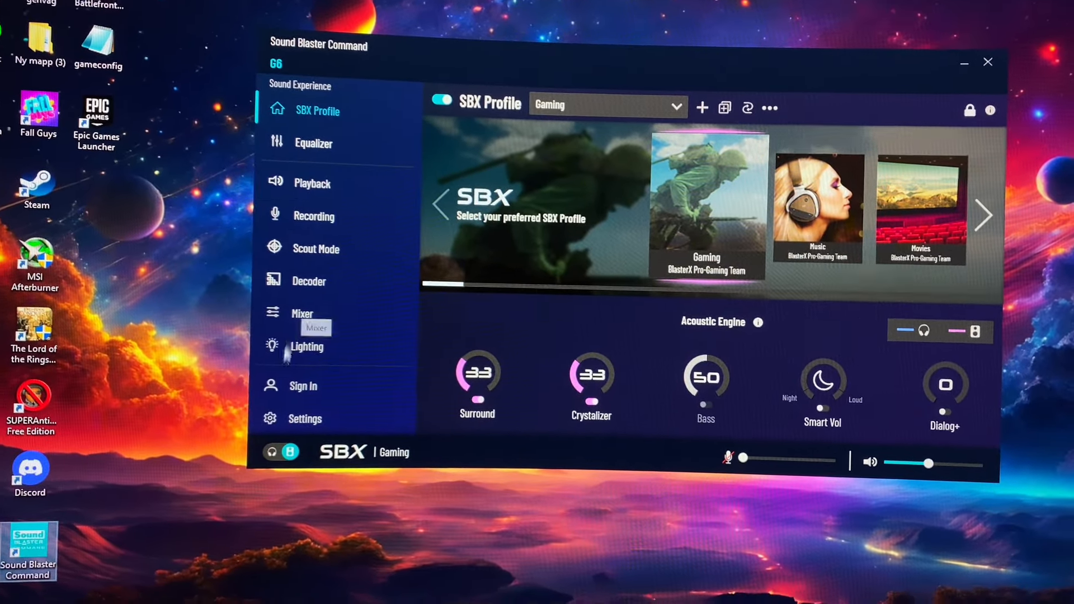
click(314, 182)
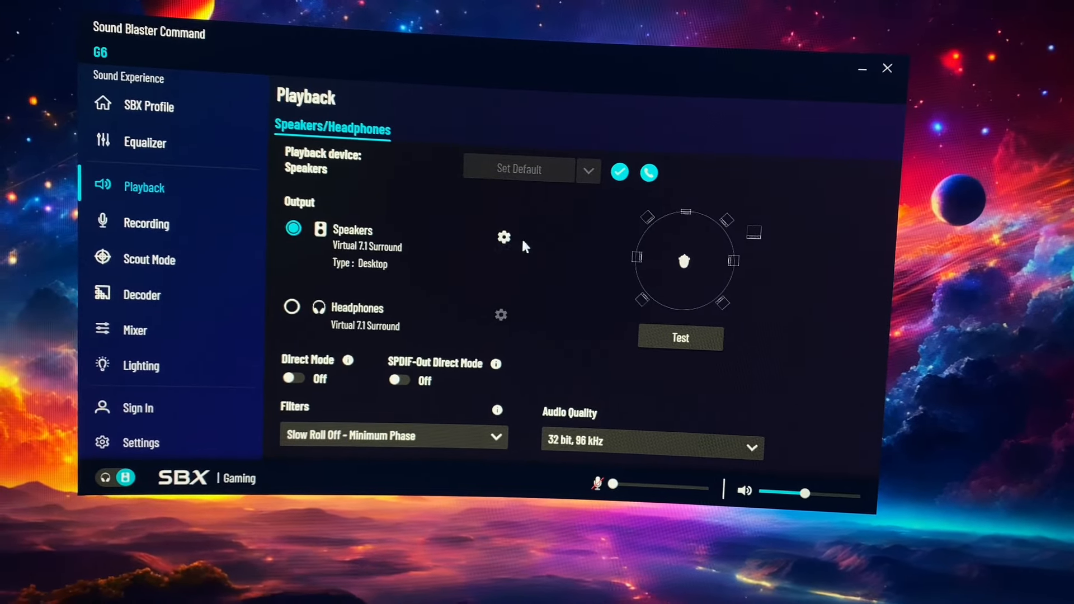
Set playback output to Headphones with Virtual 7.1 Surround and audio quality to 32 bit, 96 kHz
click(505, 237)
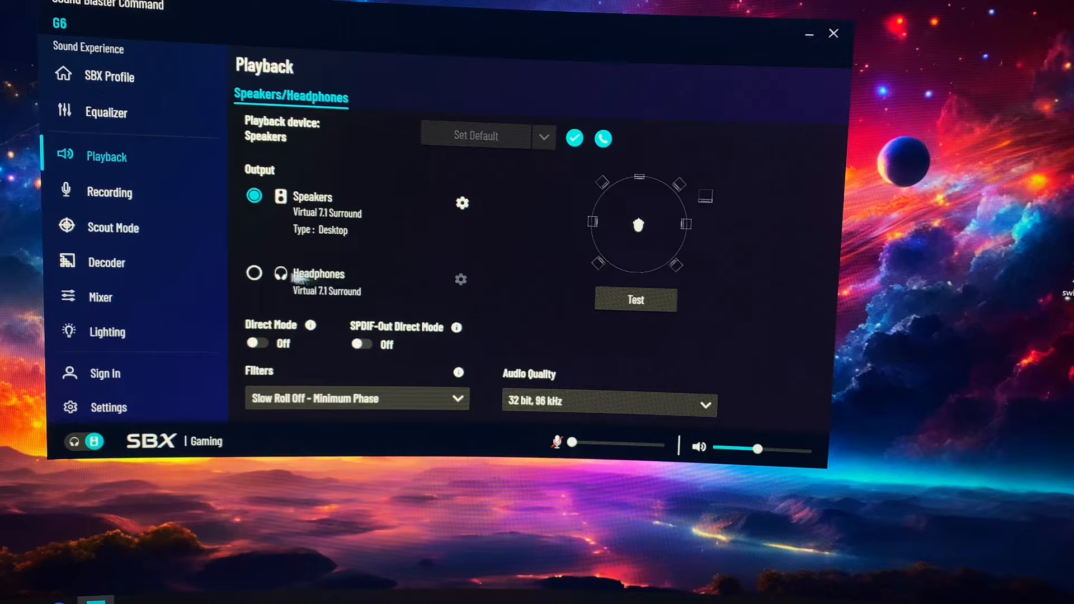
click(254, 273)
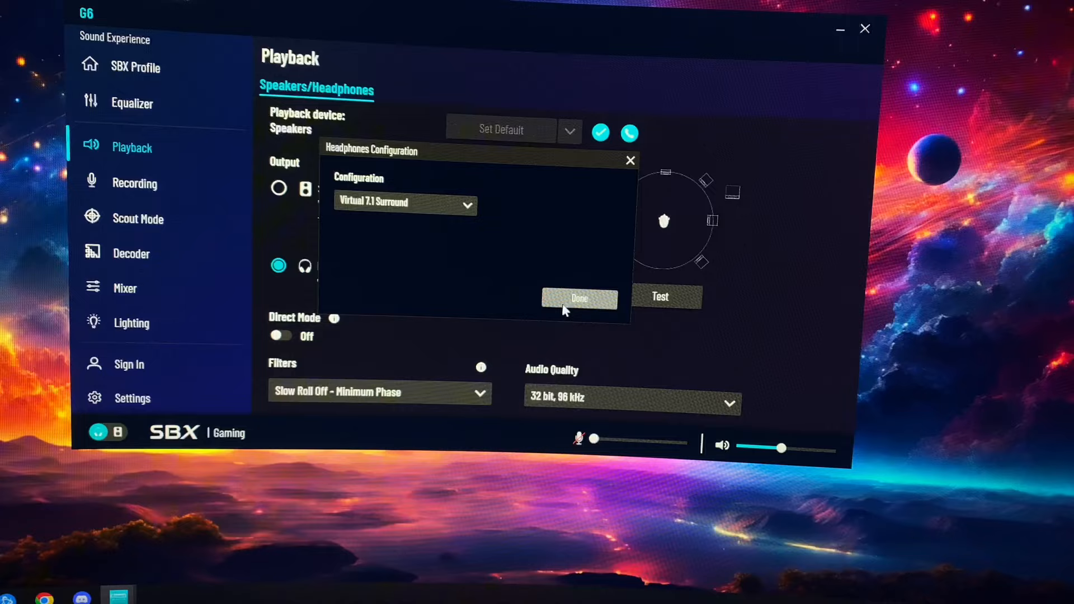
click(579, 298)
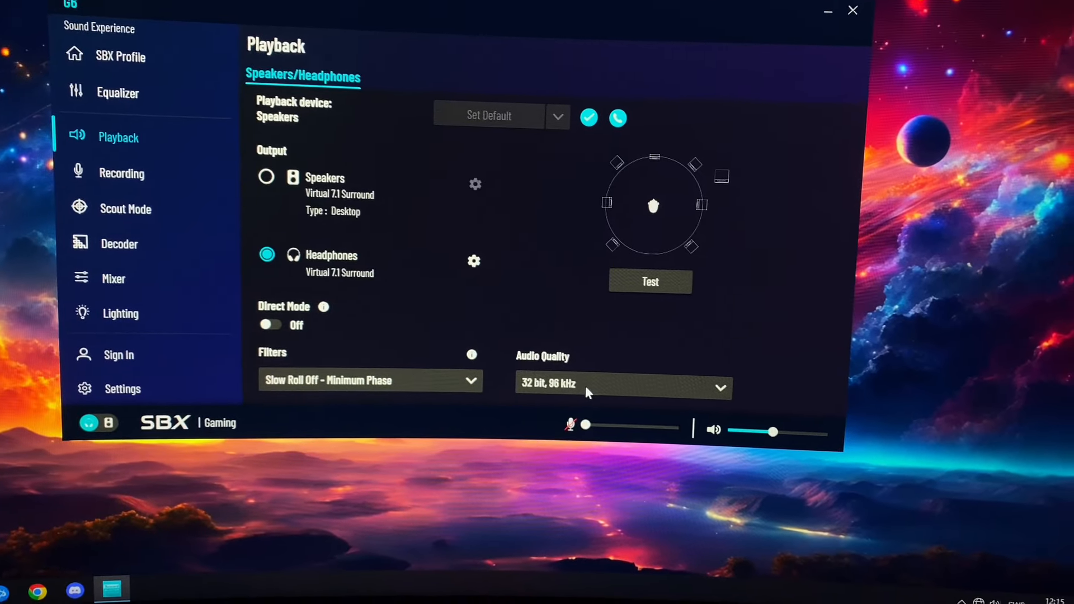
click(622, 388)
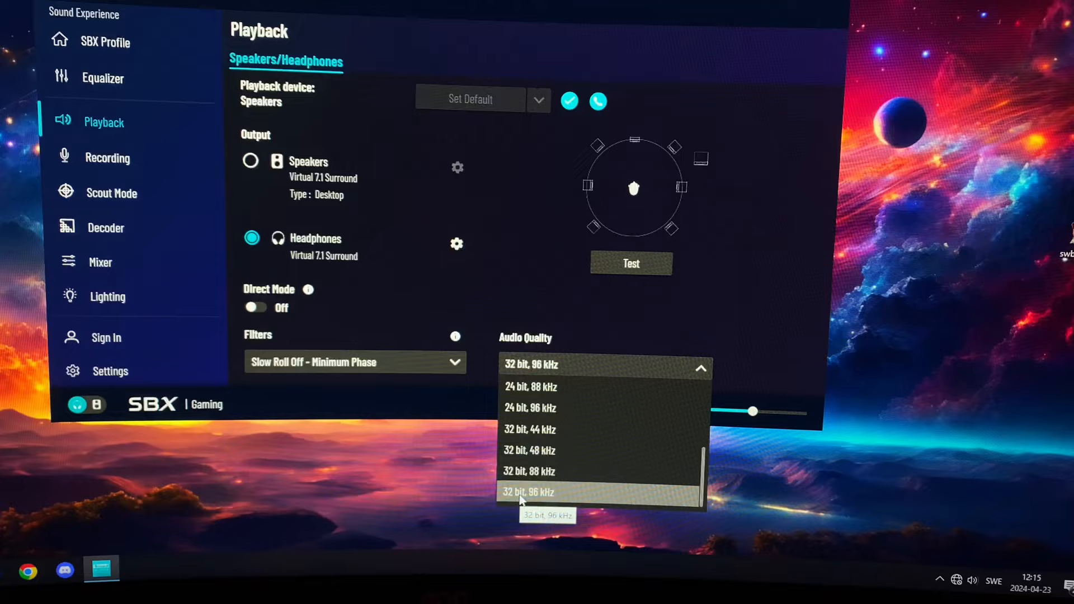
click(527, 493)
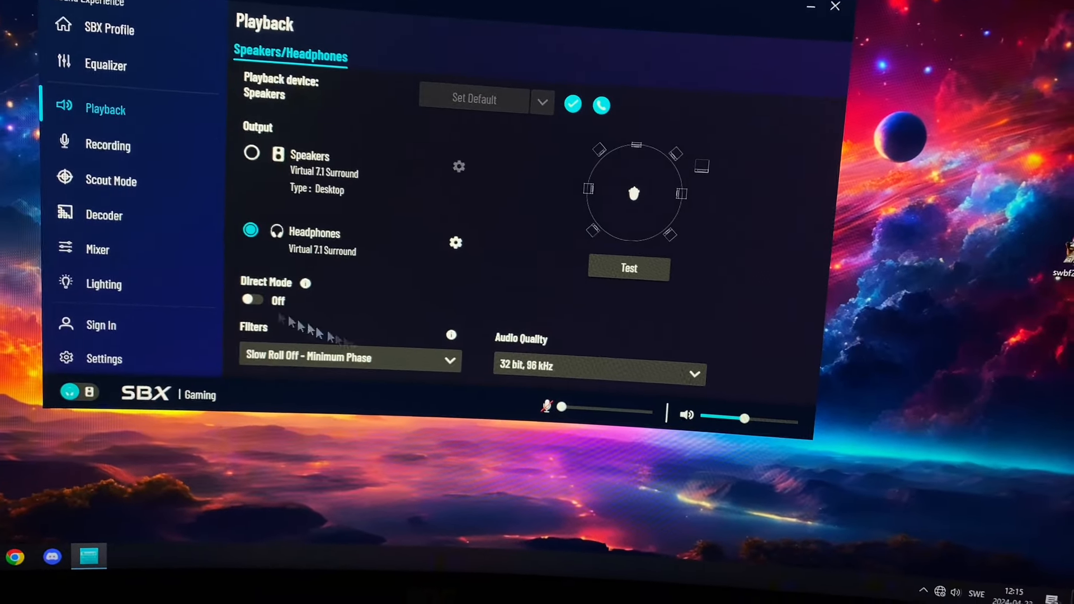
click(111, 180)
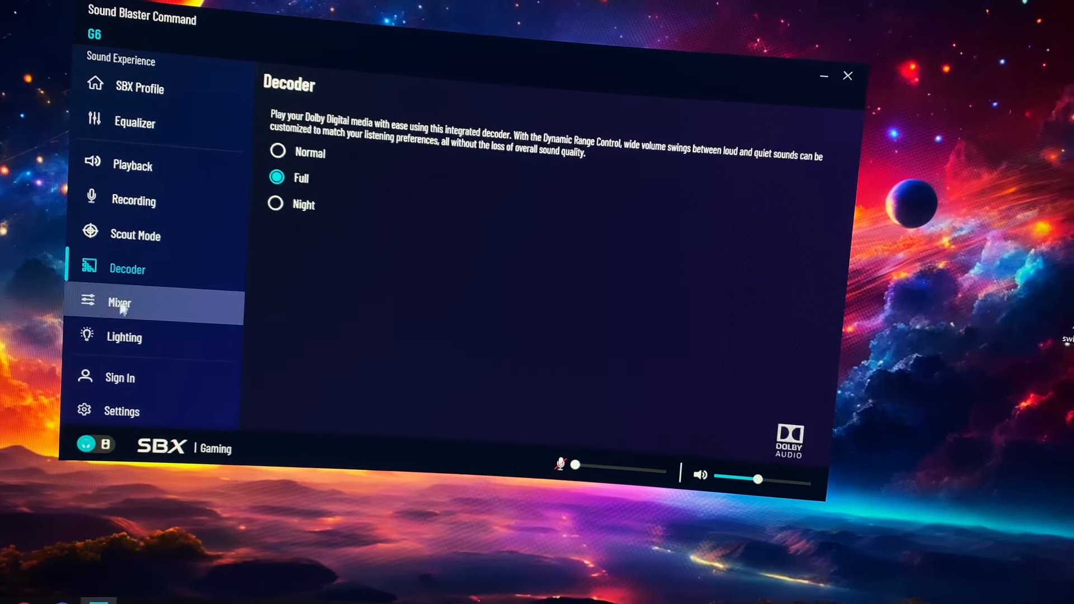
Show the G6 Mixer levels with Line In and SPDIF In monitoring
click(120, 303)
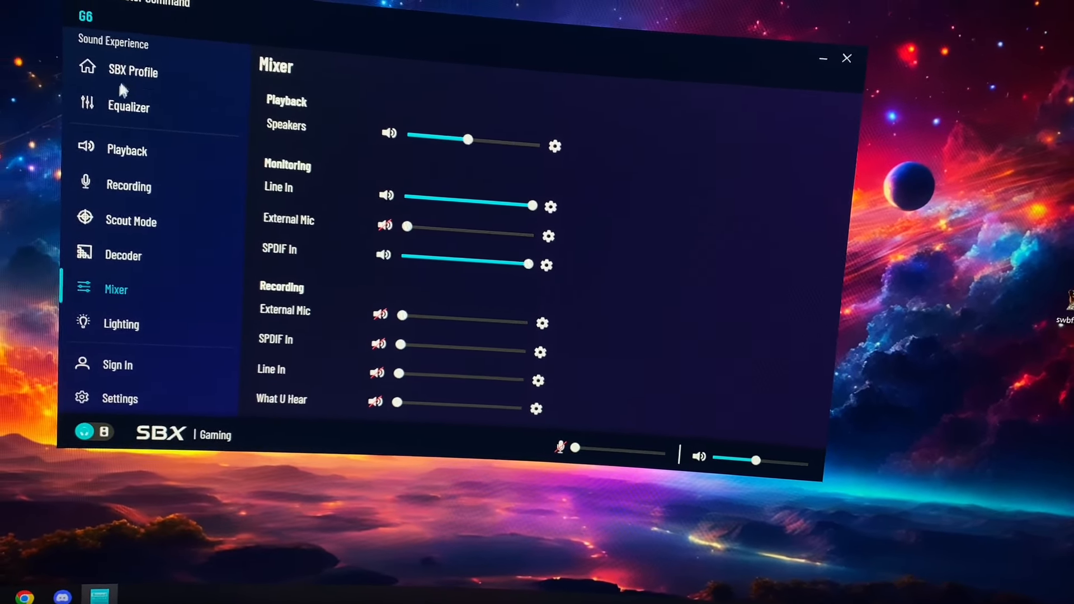
Review the SBX Gaming profile with Surround, Crystalizer and Bass at 33, then the Equalizer curve
click(133, 71)
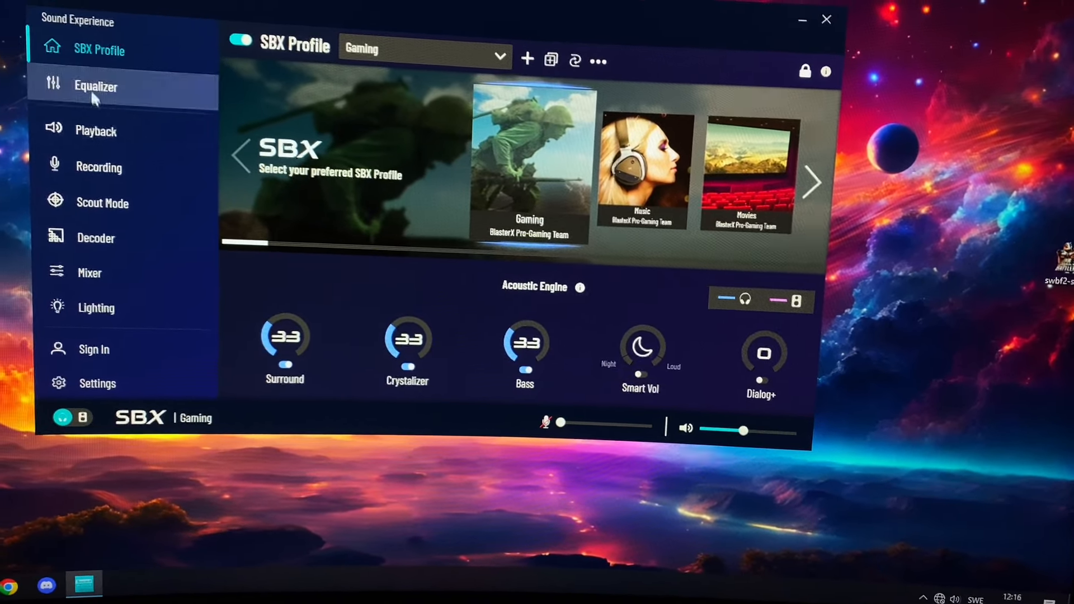
click(95, 86)
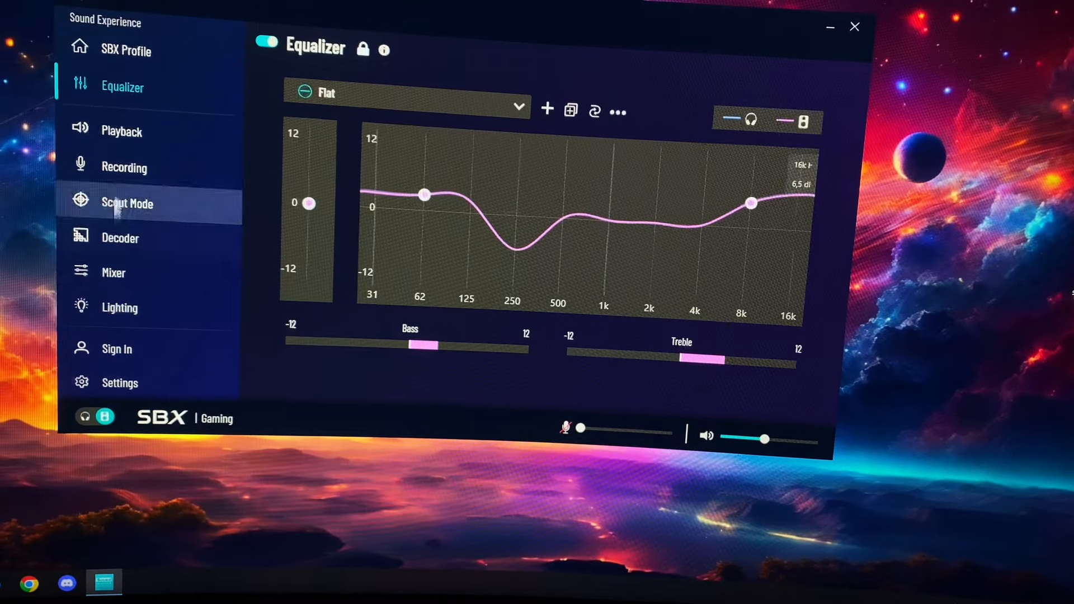
Return to the SBX Profile page showing the Gaming profile's Acoustic Engine settings
click(126, 51)
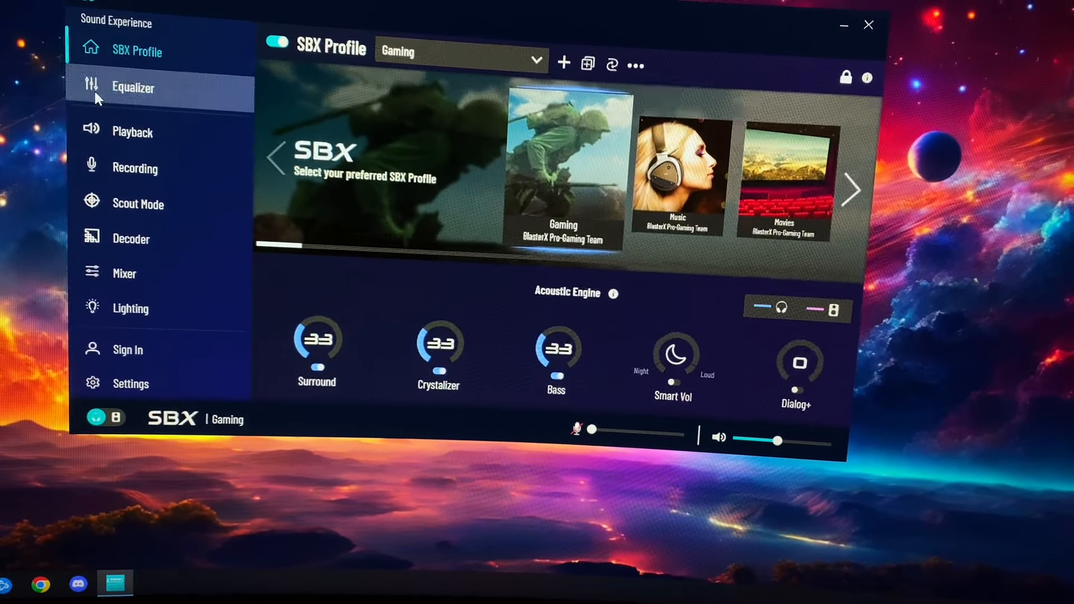
Shape the headphone EQ: lift 62 Hz, dip 250 Hz to -6,4 dB and raise the 16k band
click(133, 88)
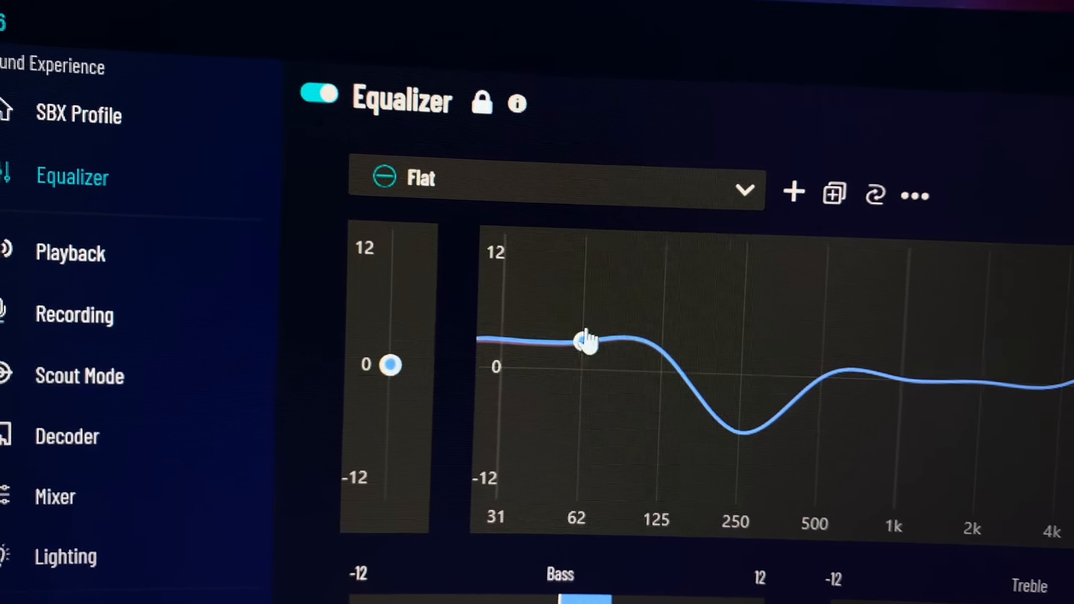
drag(585, 339, 665, 356)
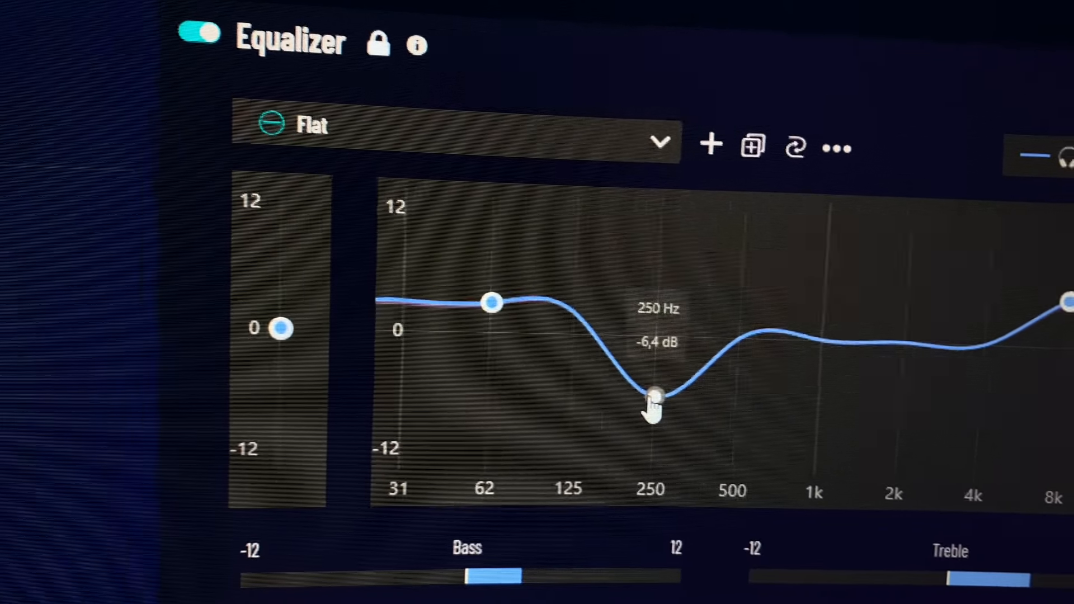
drag(651, 397, 713, 336)
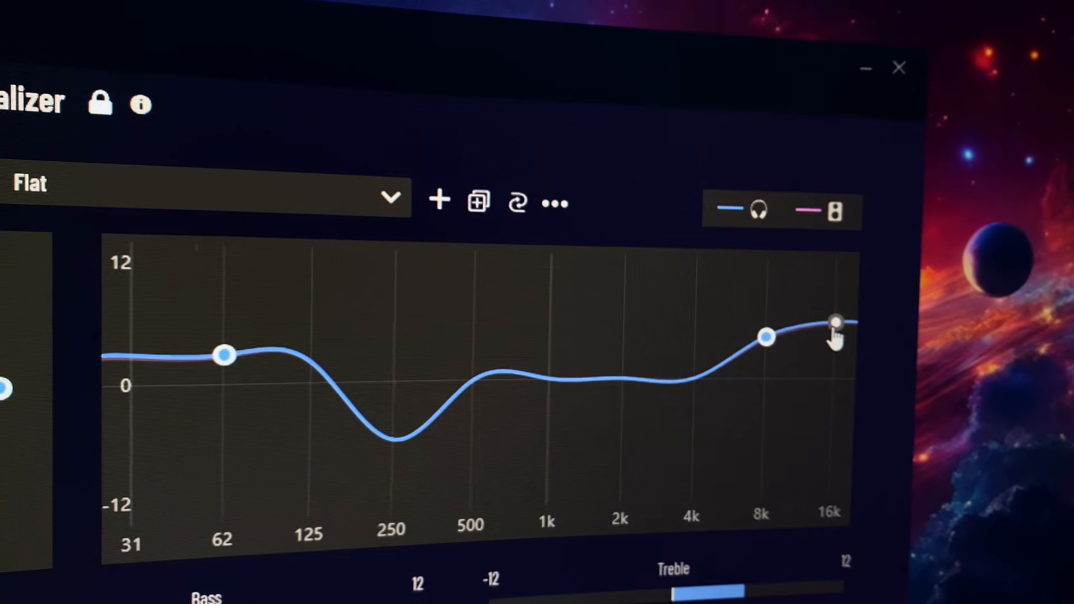
drag(837, 321, 826, 317)
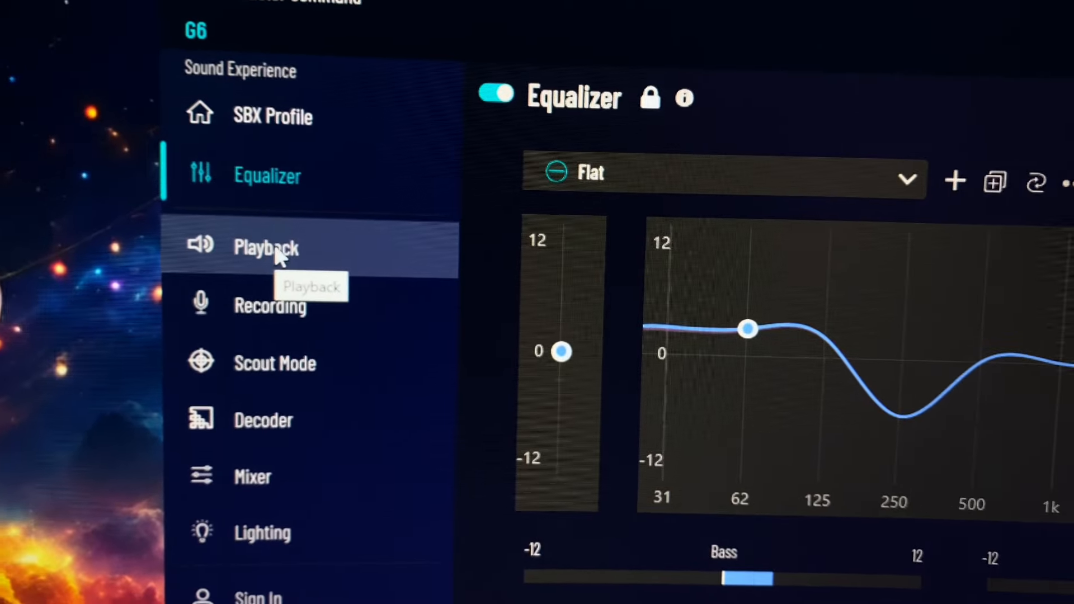
Review the Playback page showing Headphones in Virtual 7.1 Surround at 32 bit, 96 kHz
click(266, 247)
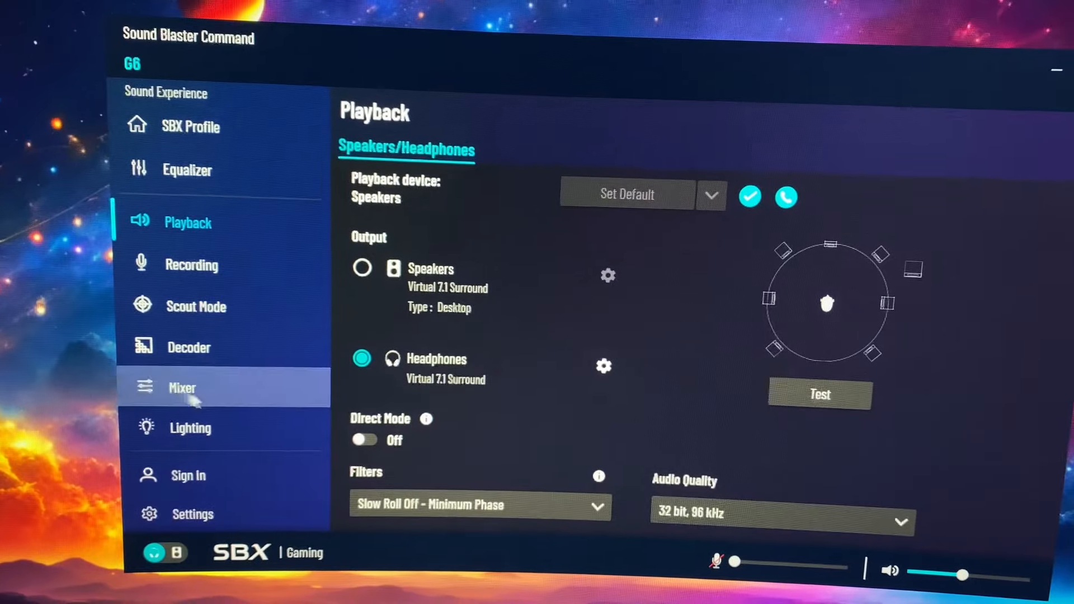
Show the Device settings with USB Audio Connectivity on PC/Mac and PS4/Nintendo Switch and the firmware version
click(193, 513)
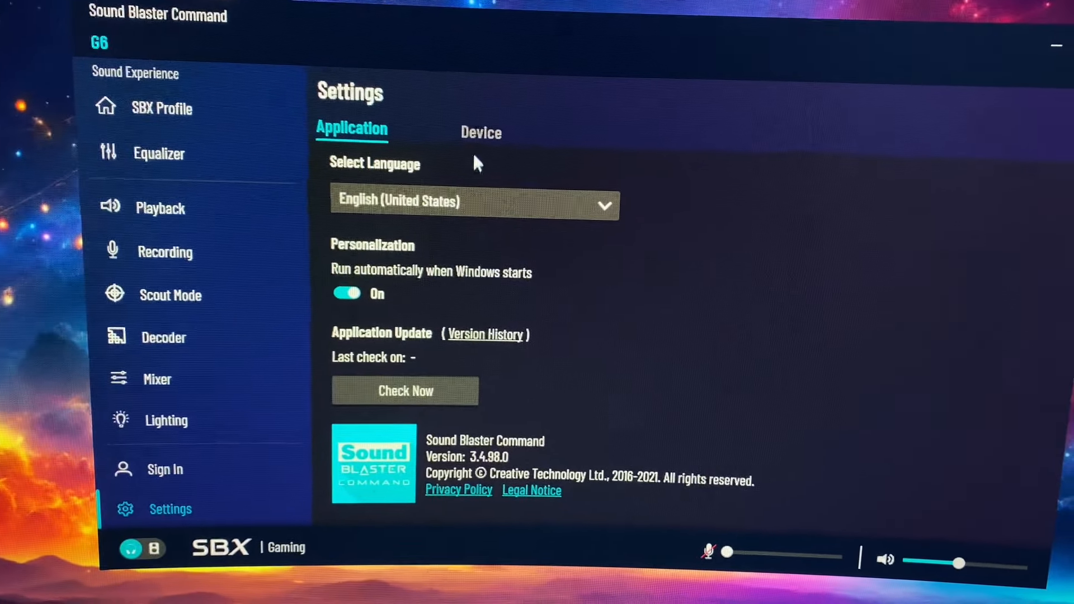
click(481, 132)
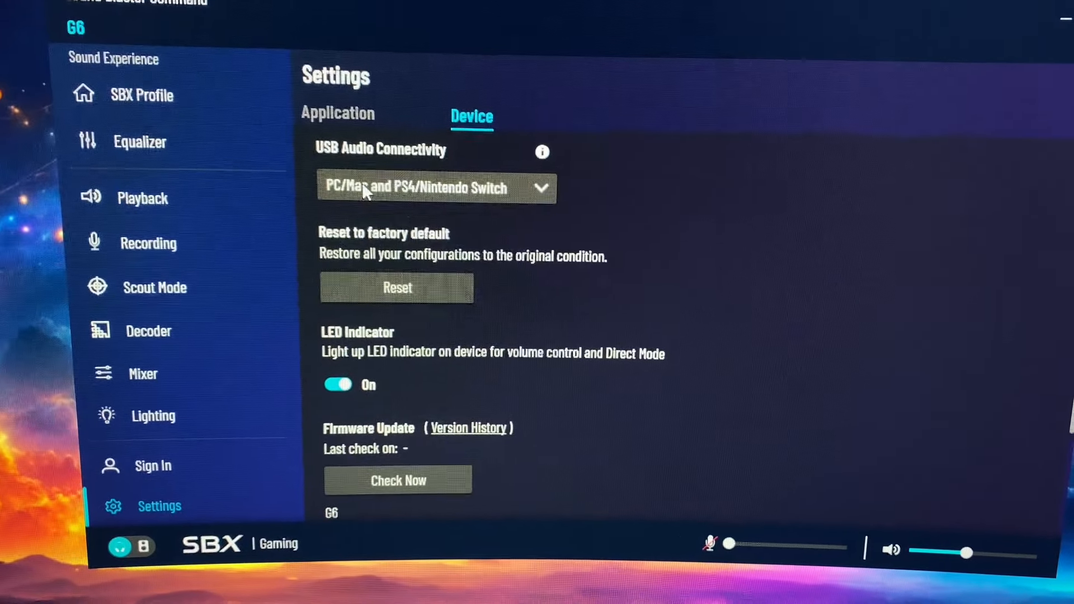
scroll(down, 3)
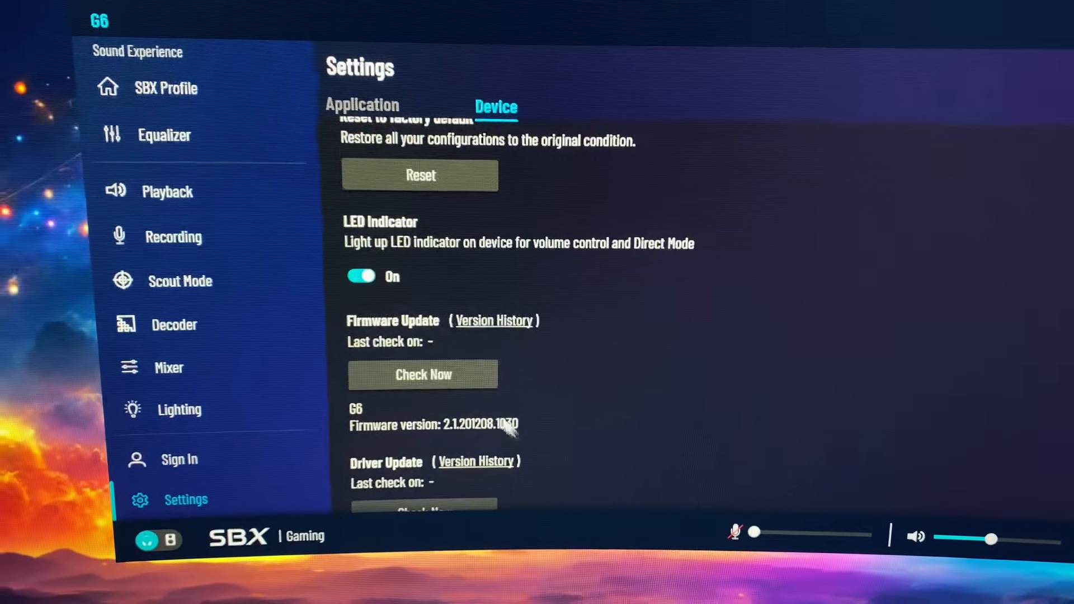
scroll(down, 3)
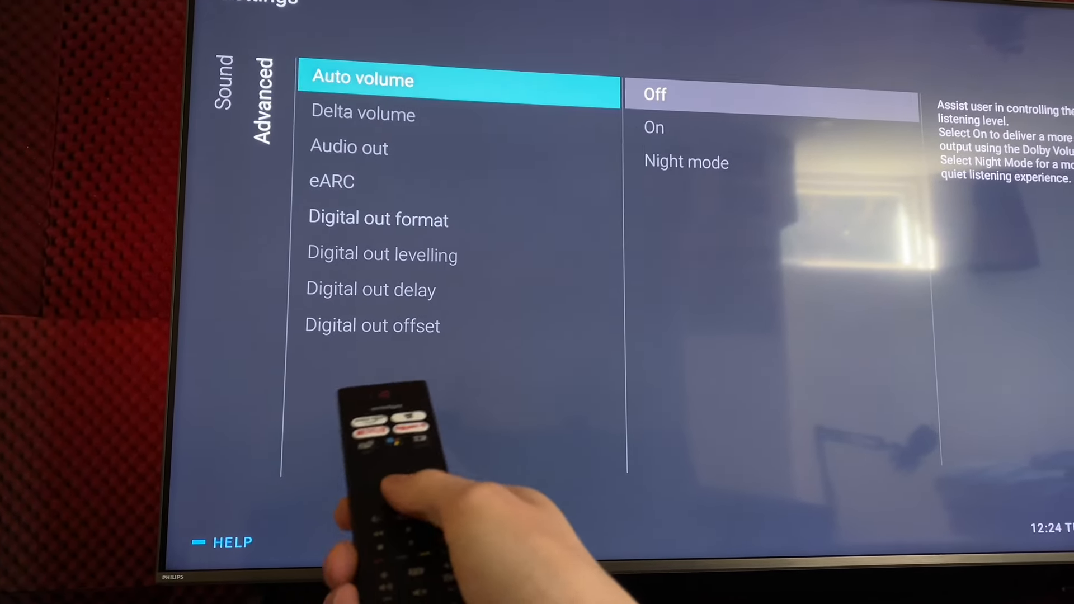
Choose HDMI sound system as the TV's Audio out option
key(Down)
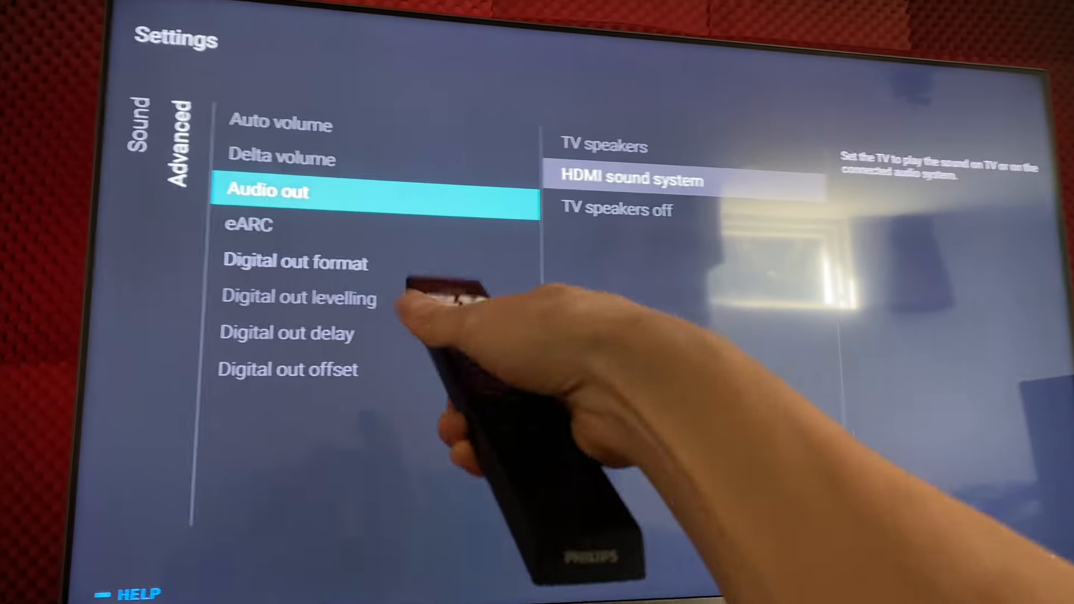
key(down)
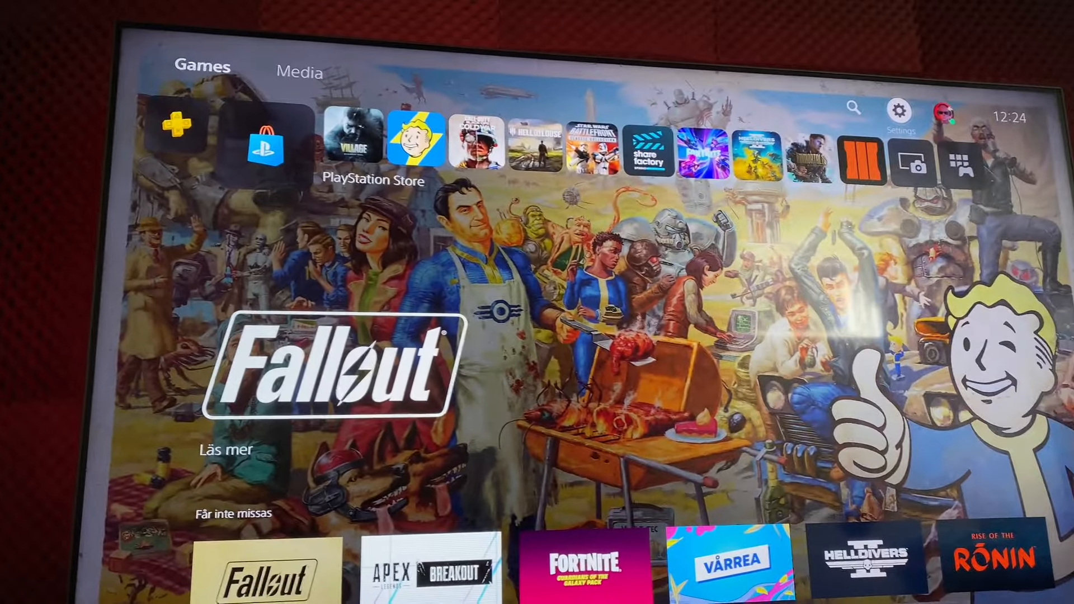
Reach the PS5 Audio Output settings under Settings > Sound
click(898, 111)
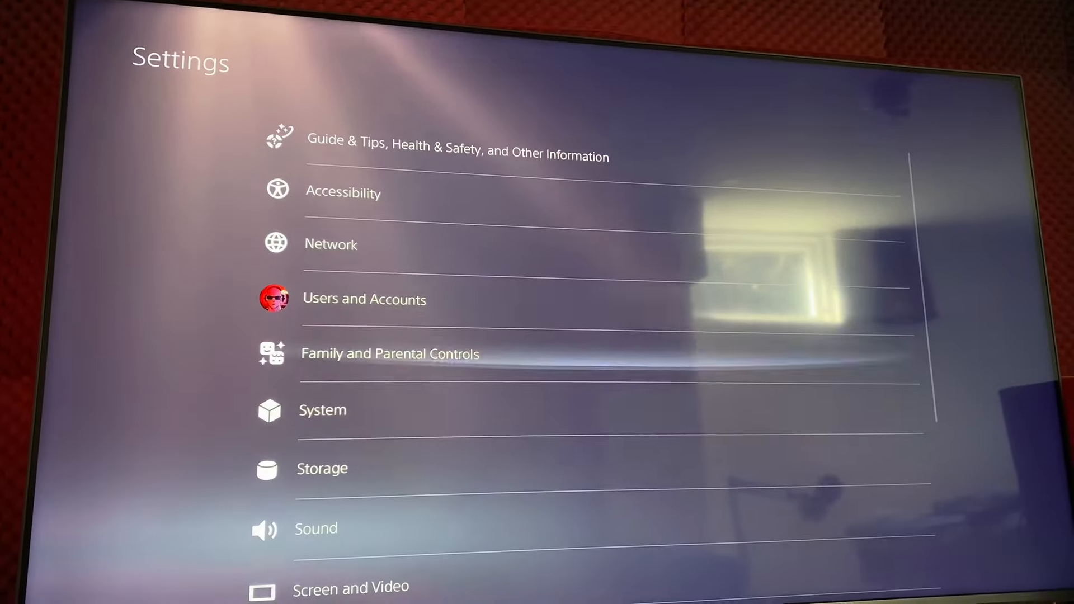
click(316, 528)
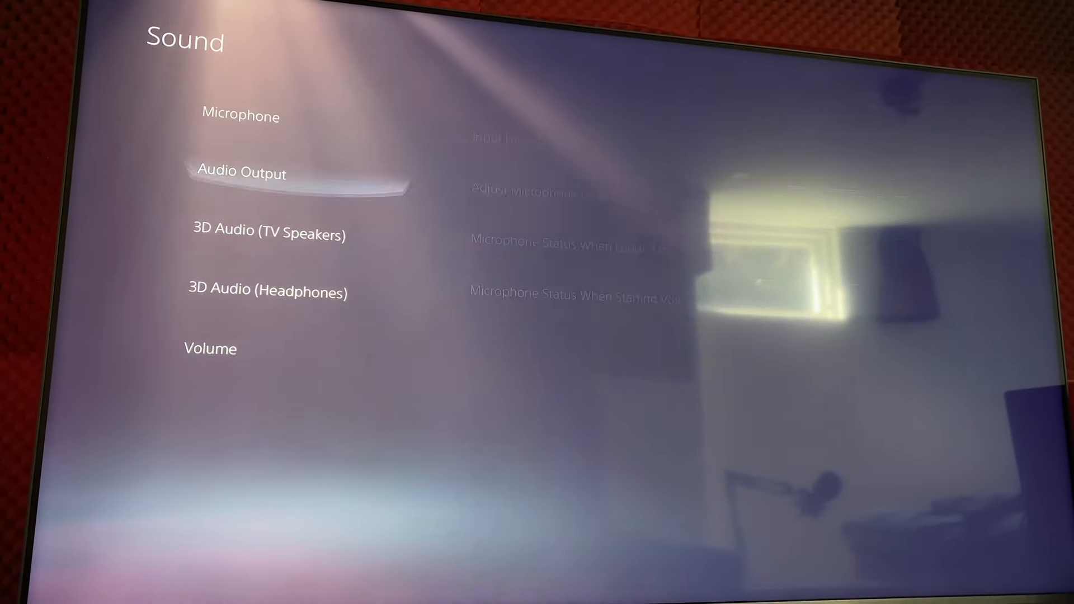
click(241, 172)
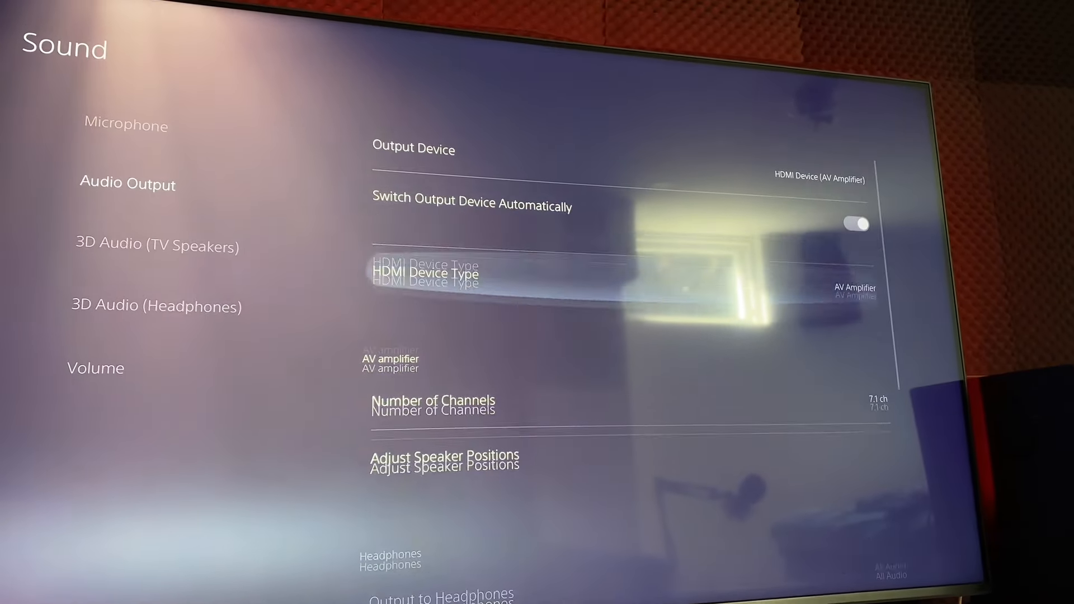
Set HDMI Device Type to AV Amplifier and Audio Format (Priority) to Dolby Audio
click(411, 265)
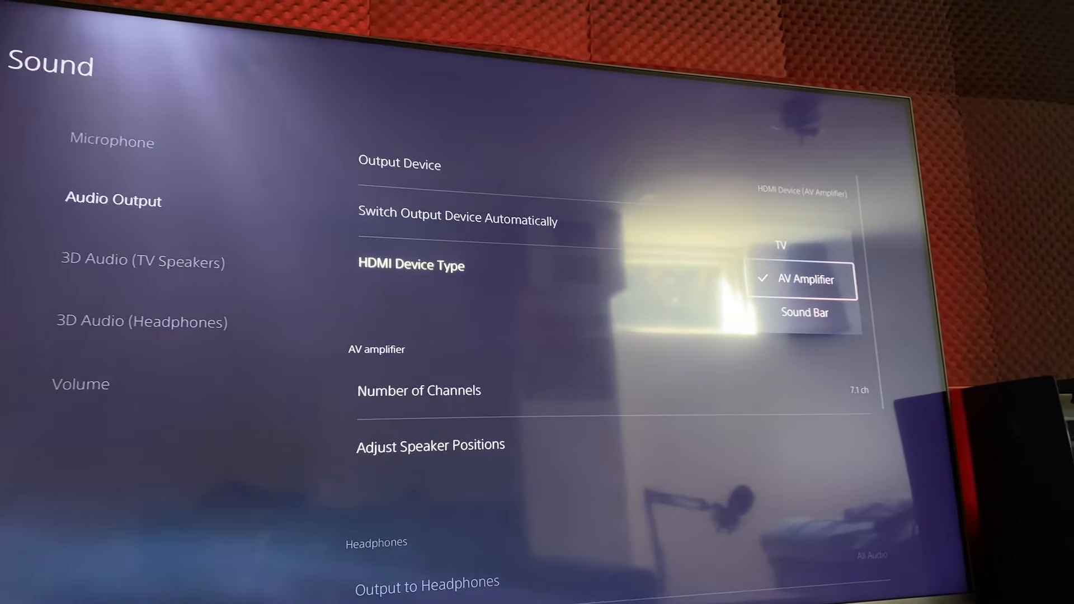
click(804, 279)
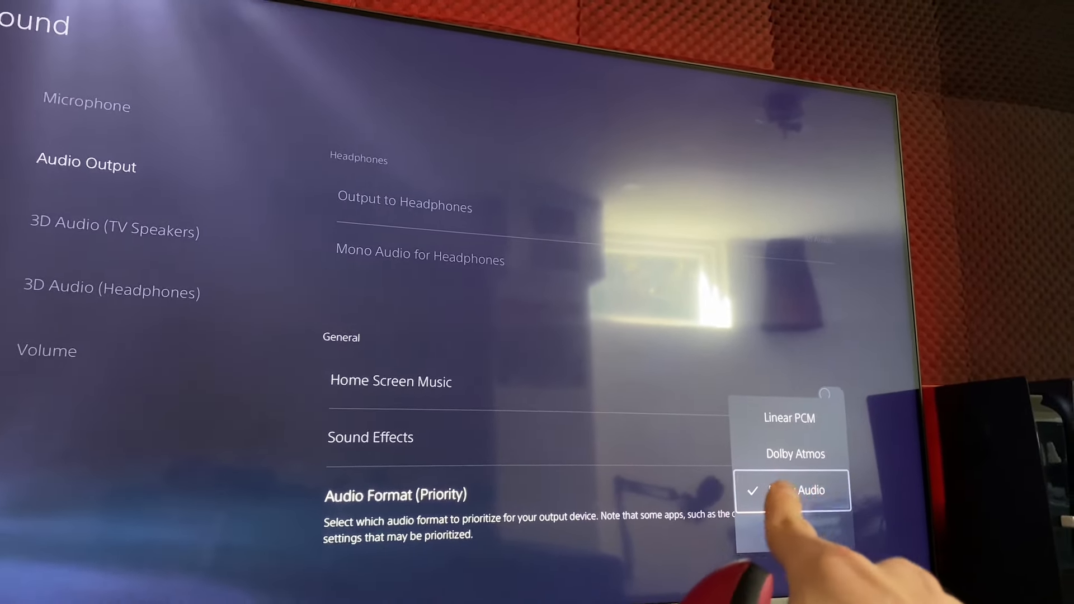
click(794, 489)
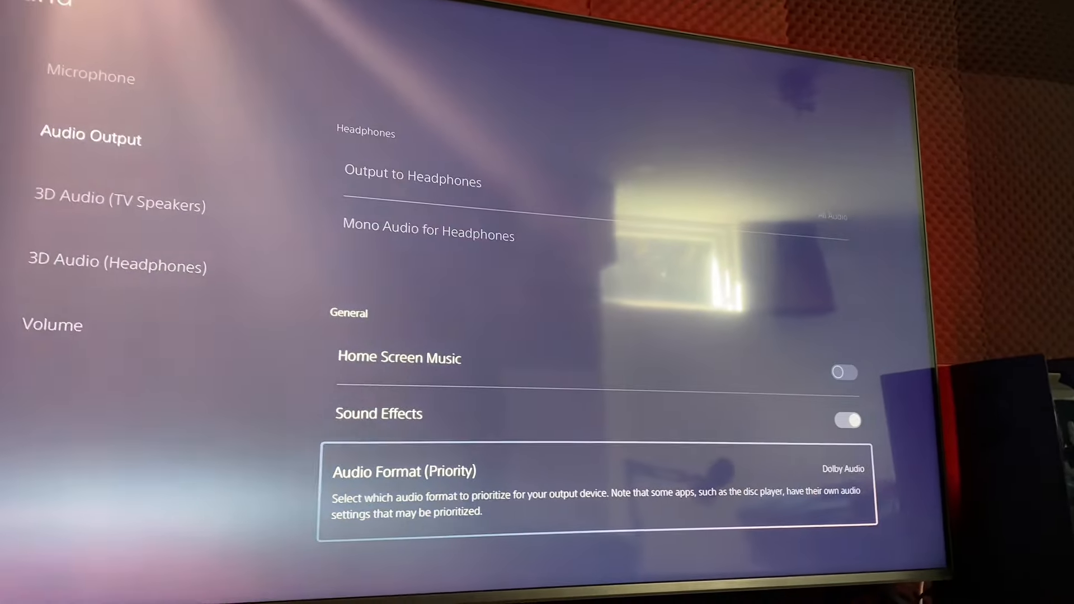